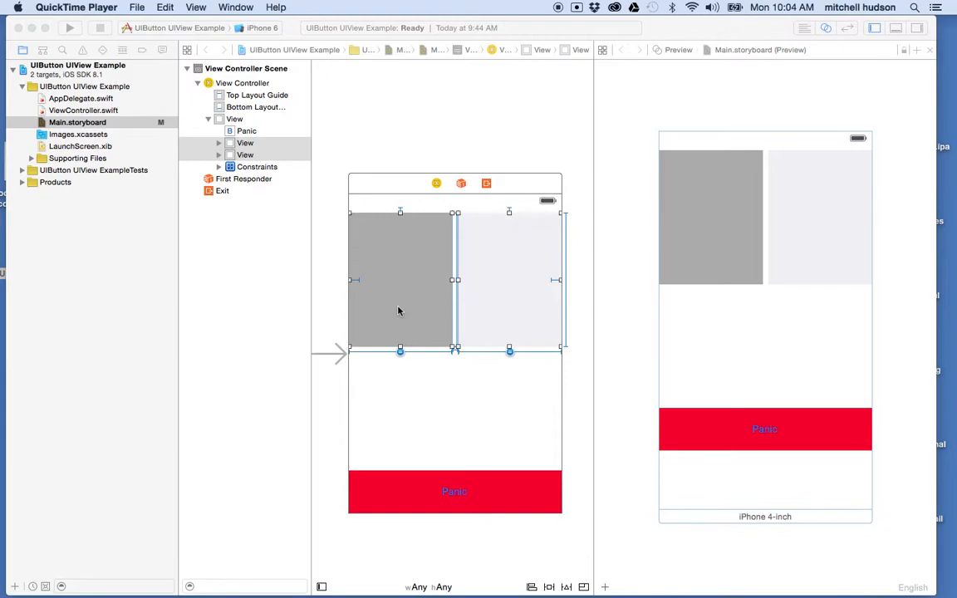
mouse_move(429, 311)
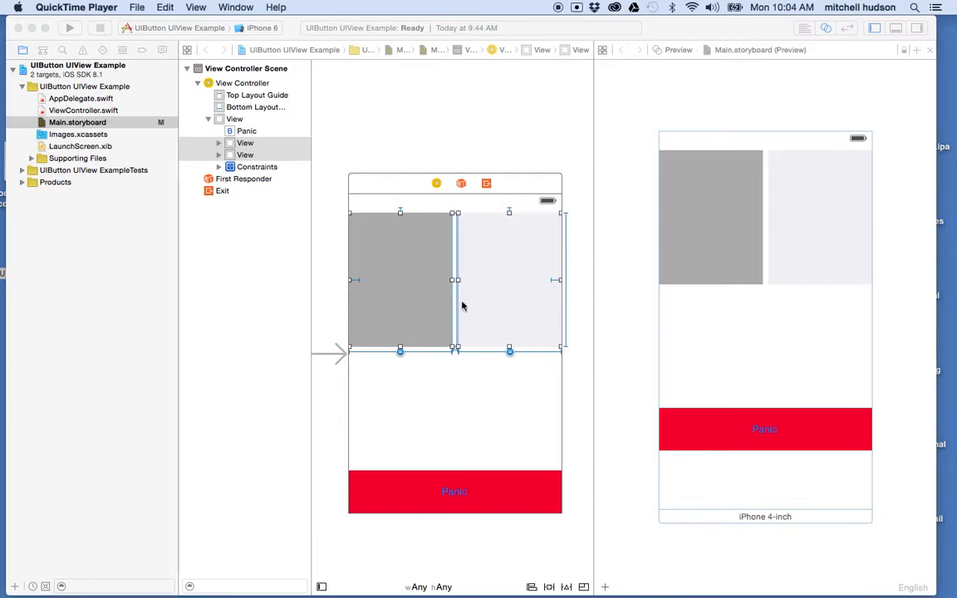
mouse_move(716, 512)
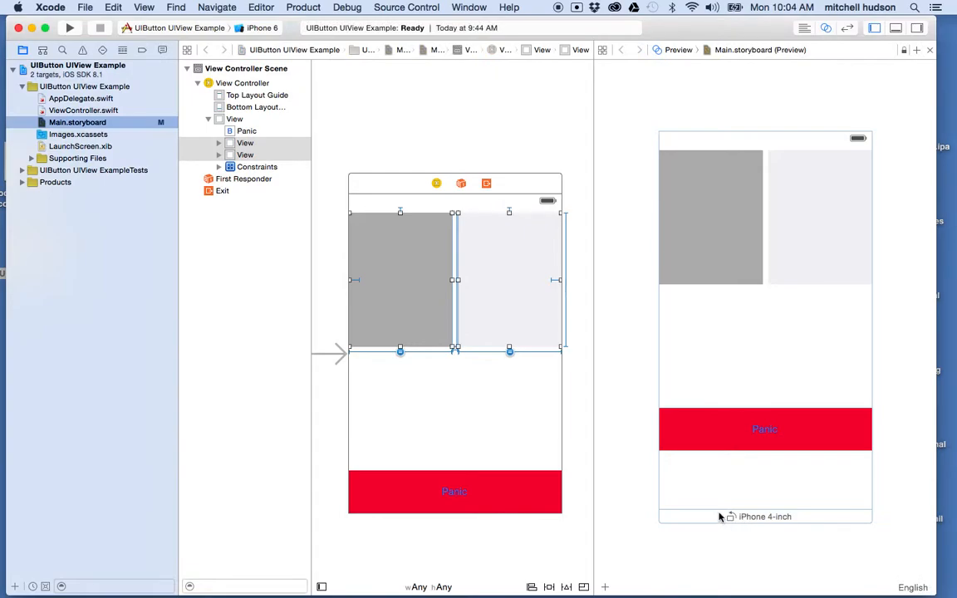
mouse_move(787, 269)
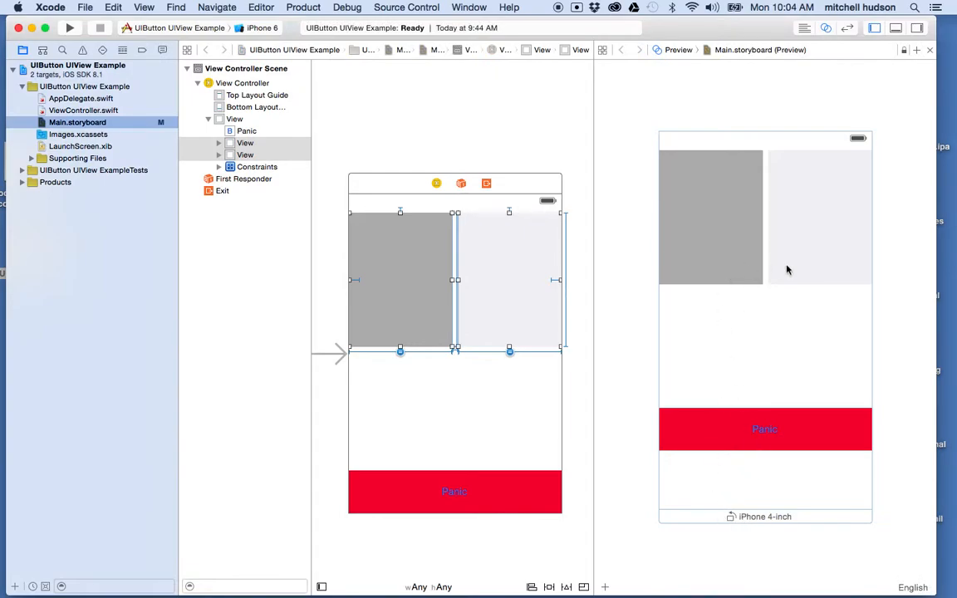
mouse_move(730, 277)
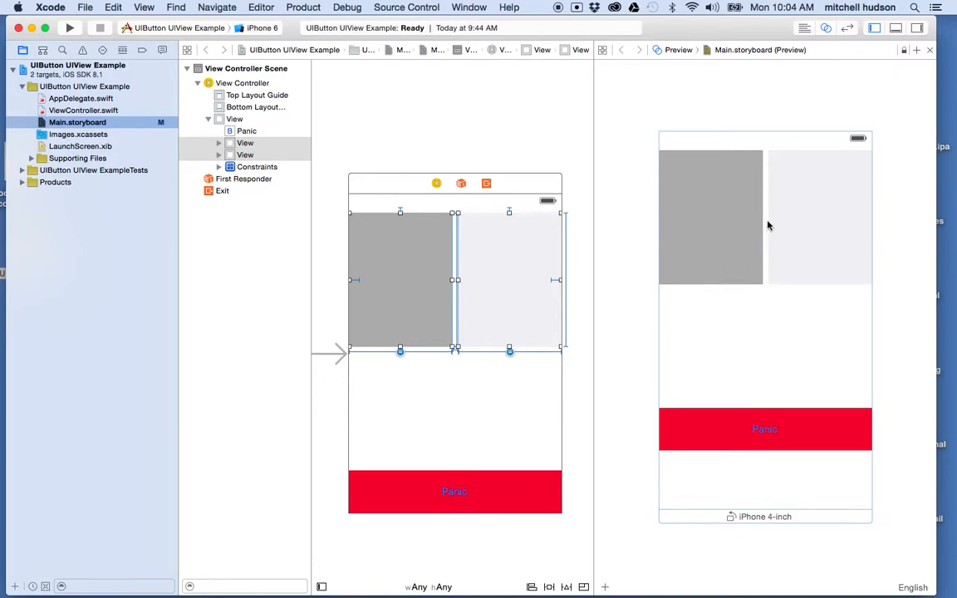
mouse_move(734, 517)
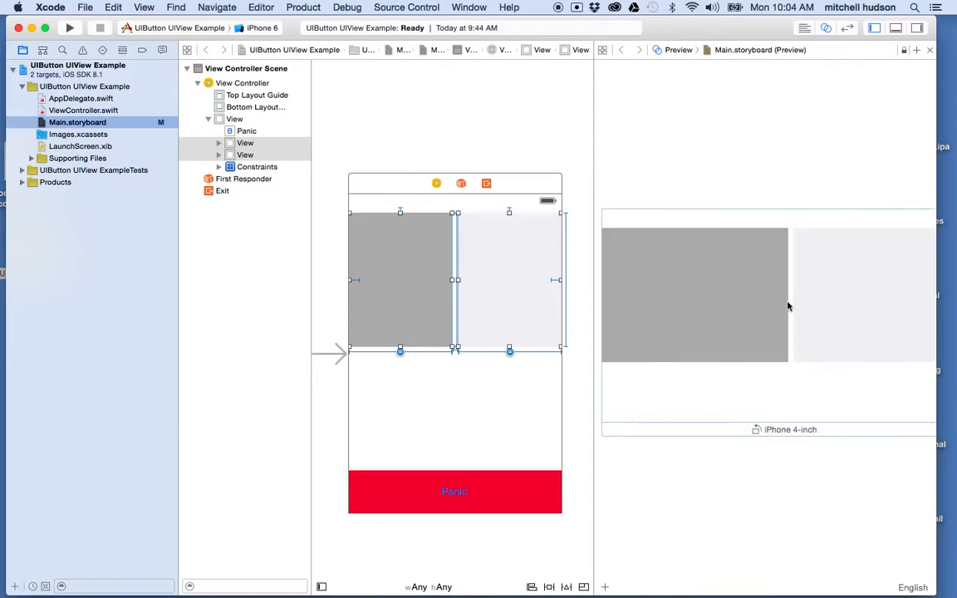
mouse_move(792, 300)
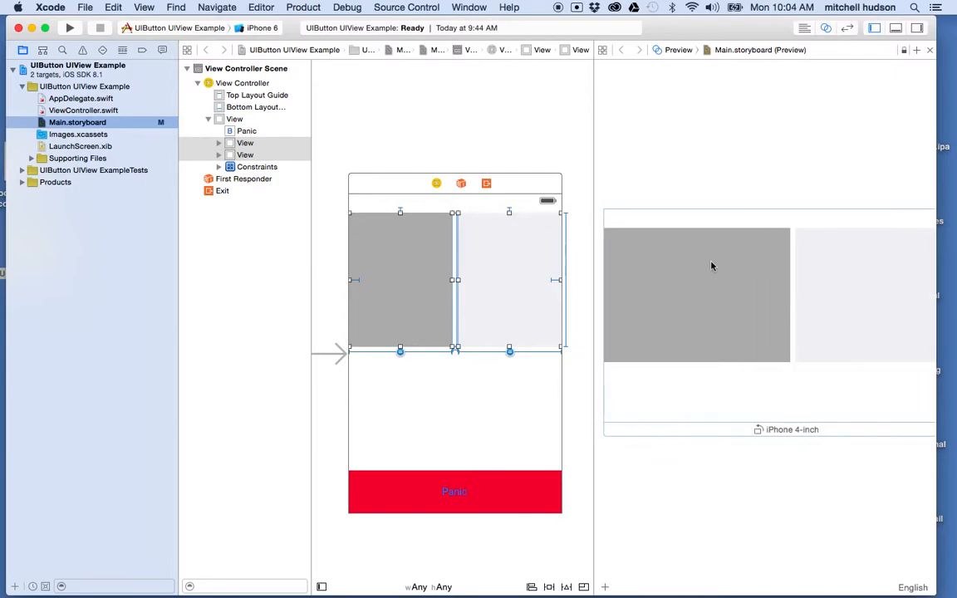
mouse_move(746, 421)
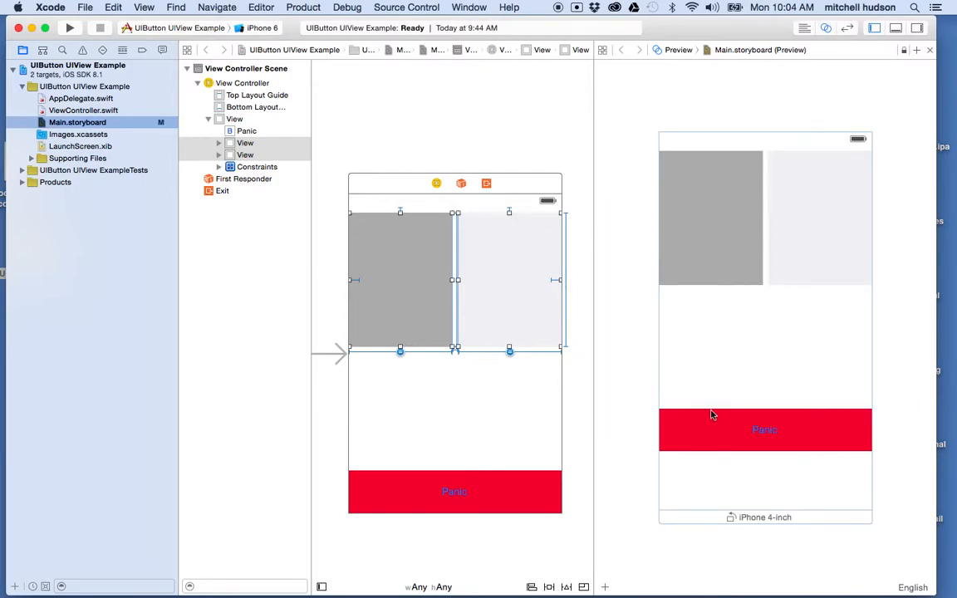
mouse_move(592, 467)
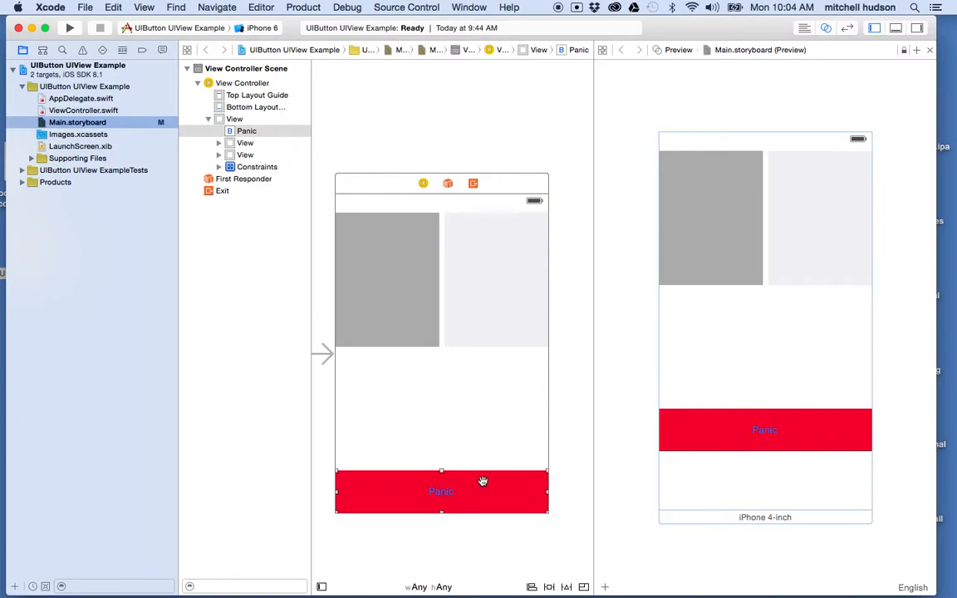
mouse_move(546, 478)
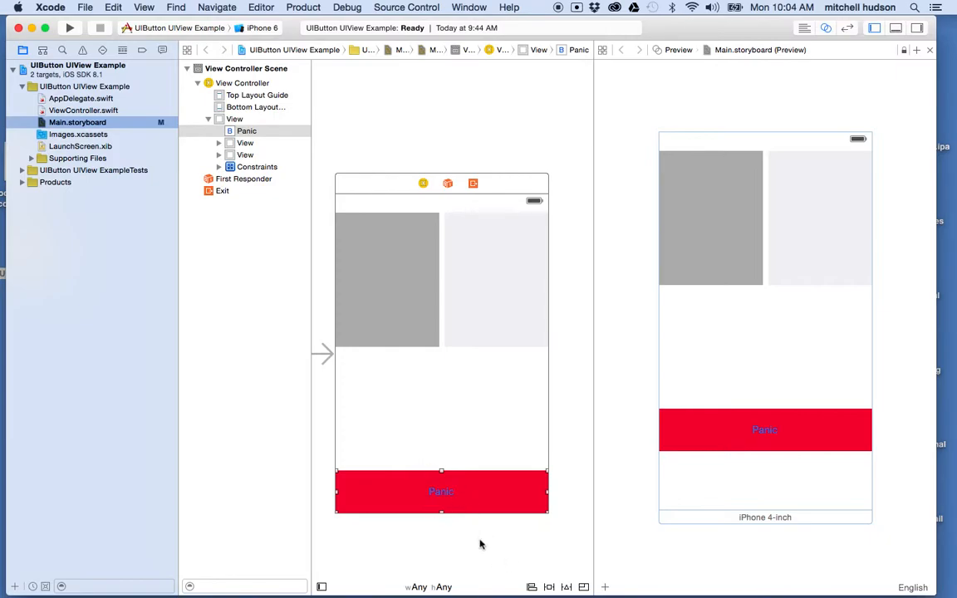
mouse_move(422, 484)
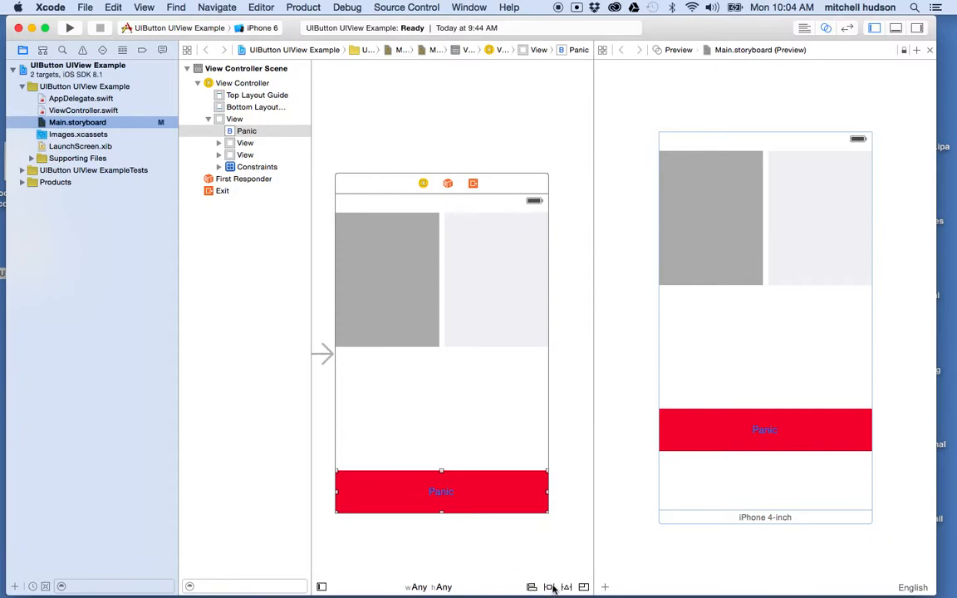
Step: Pin the Panic button to the left, right and bottom edges with height 64
left_click(549, 586)
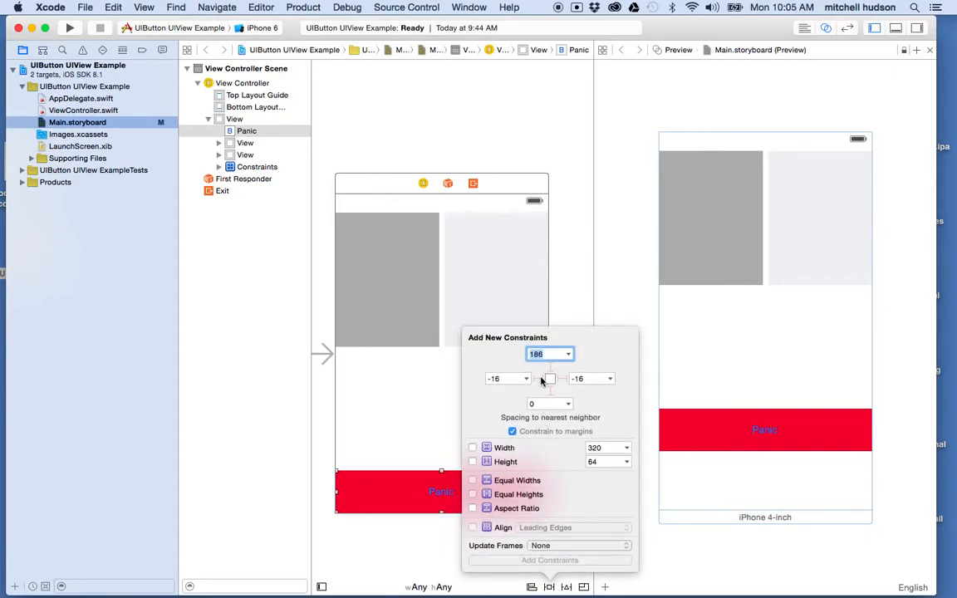
left_click(550, 378)
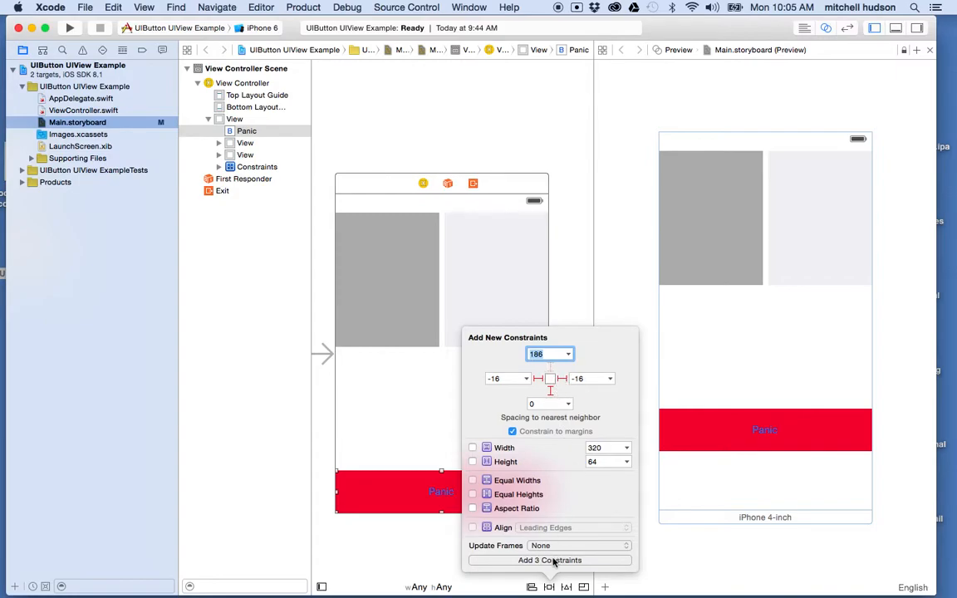
mouse_move(360, 506)
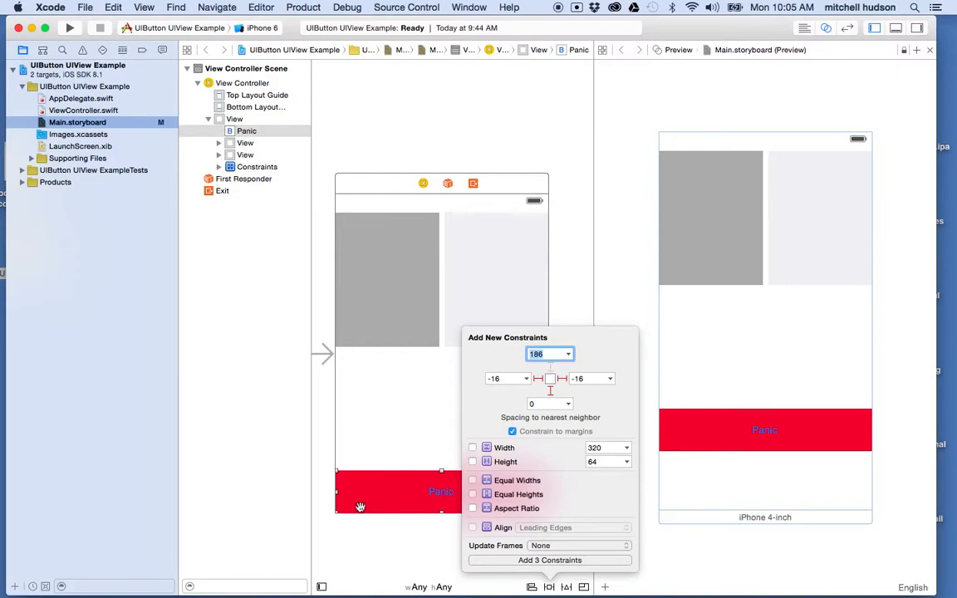
mouse_move(358, 501)
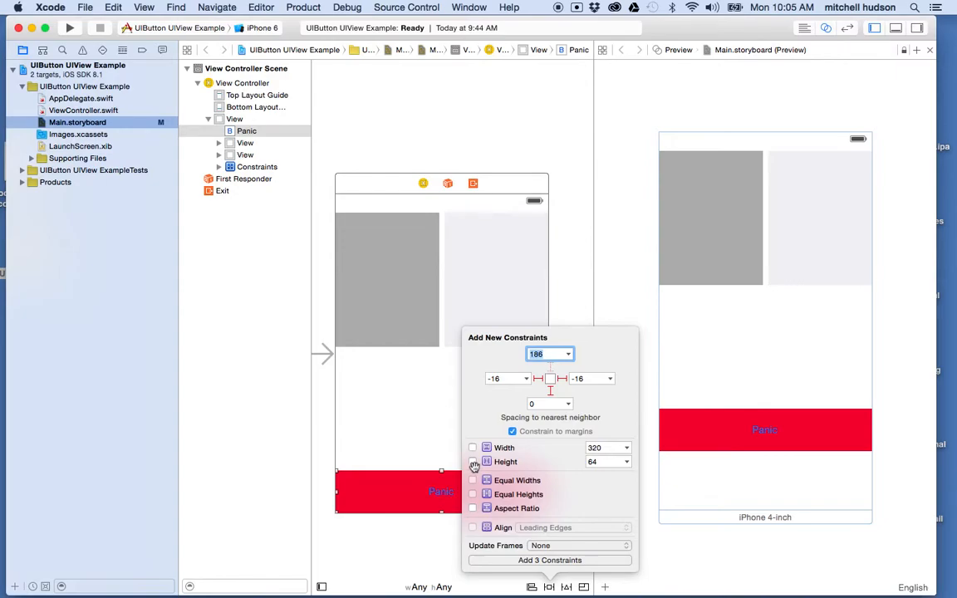
left_click(473, 462)
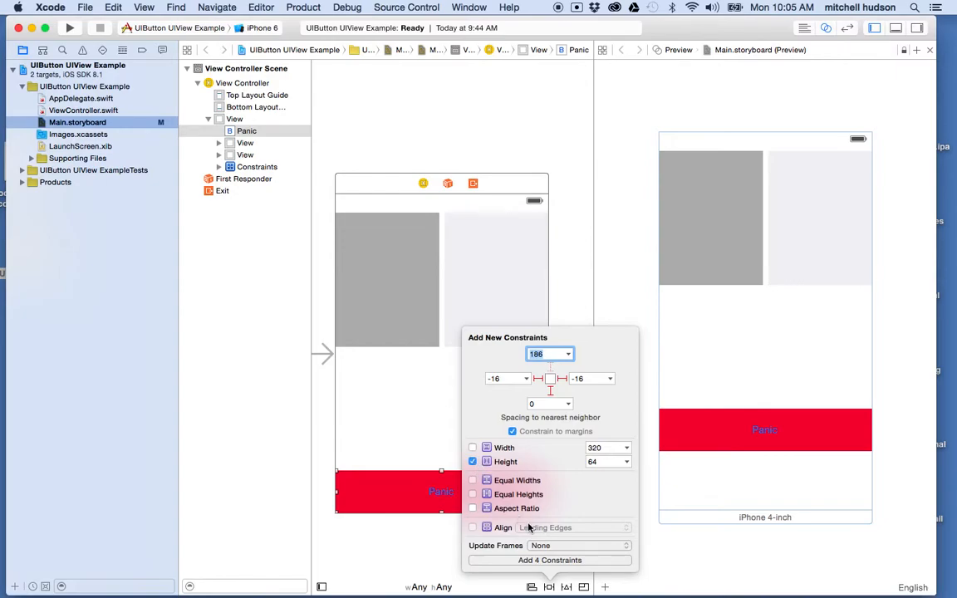
left_click(549, 560)
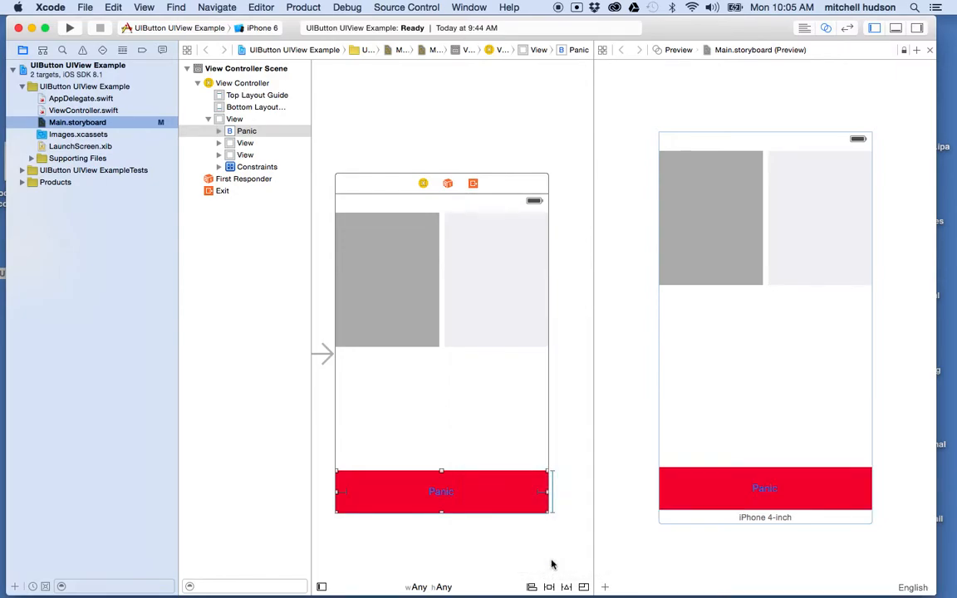
mouse_move(407, 519)
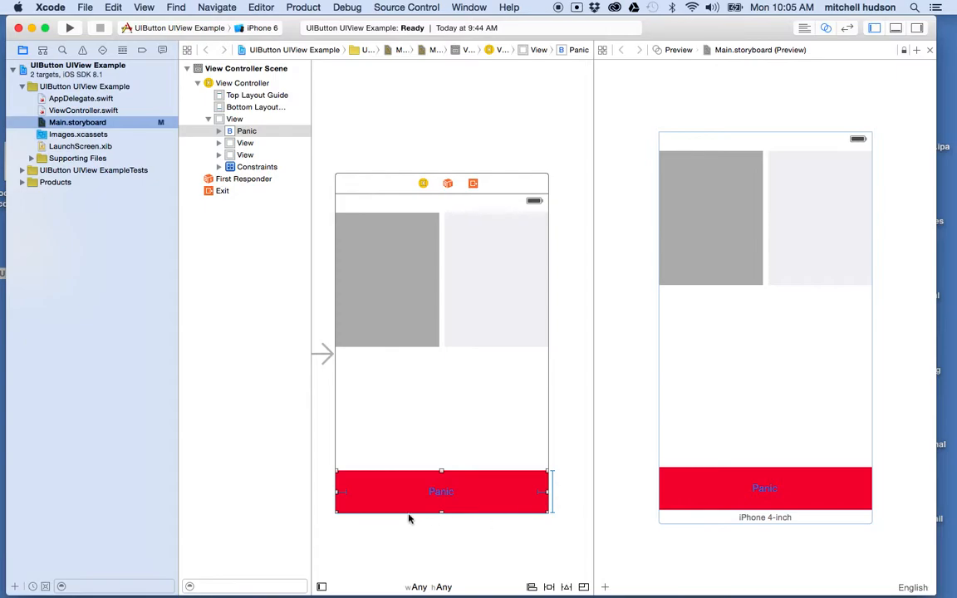
mouse_move(353, 491)
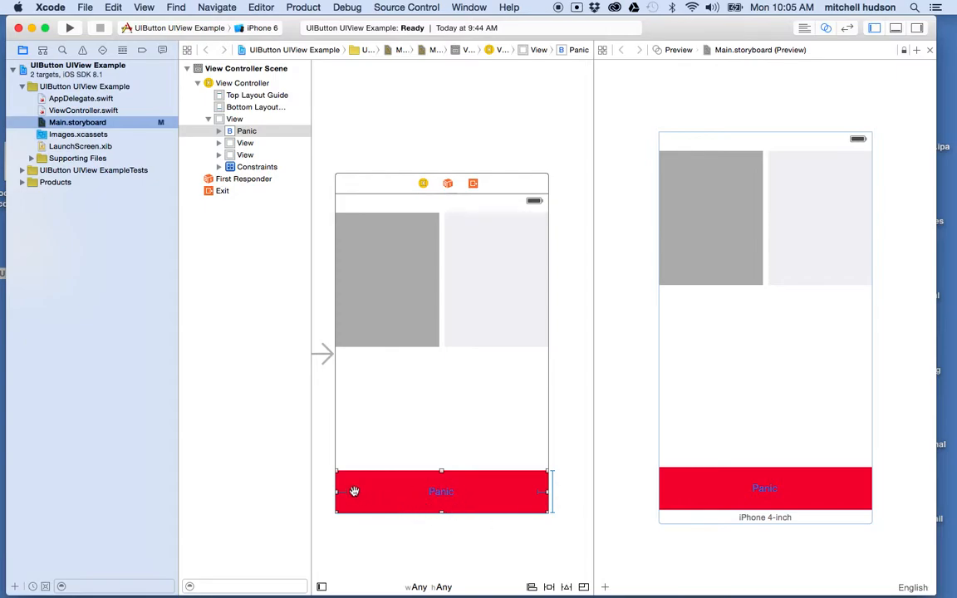
mouse_move(476, 480)
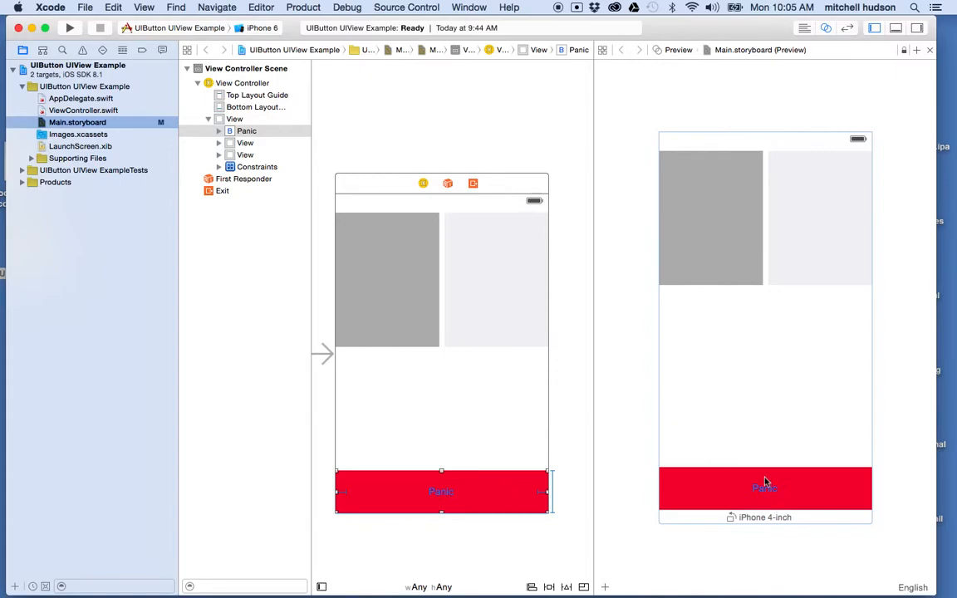
mouse_move(662, 482)
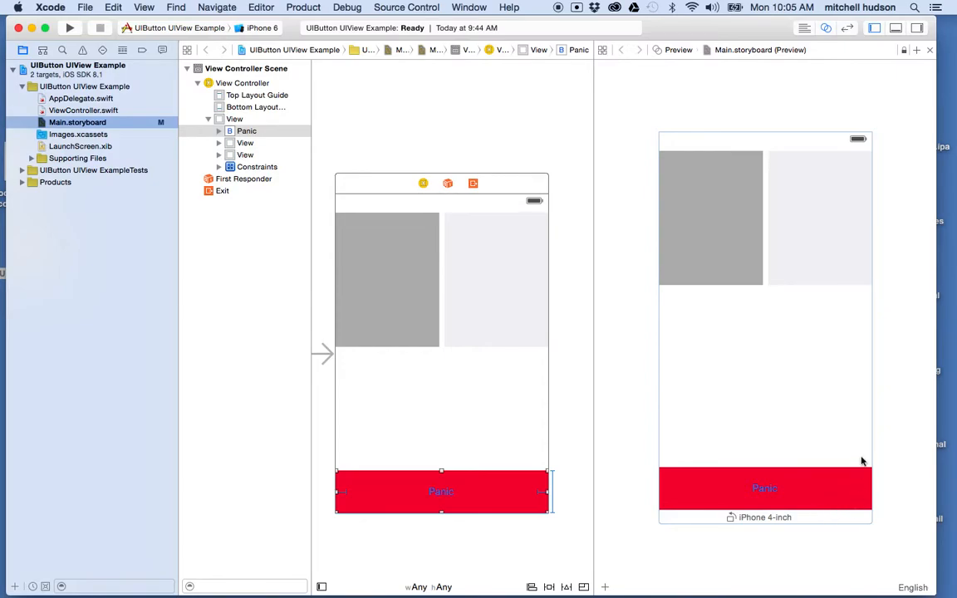
mouse_move(732, 519)
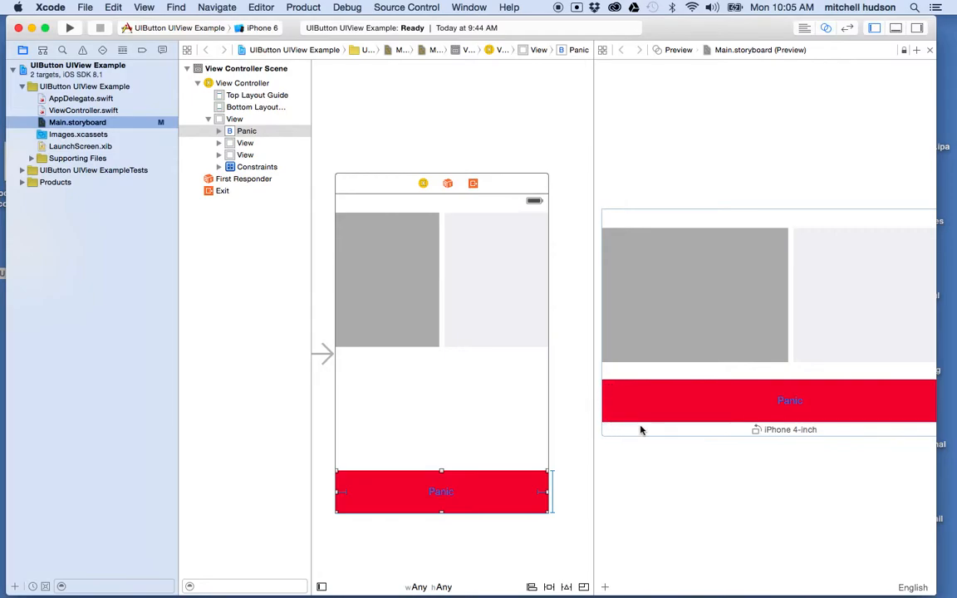
mouse_move(876, 401)
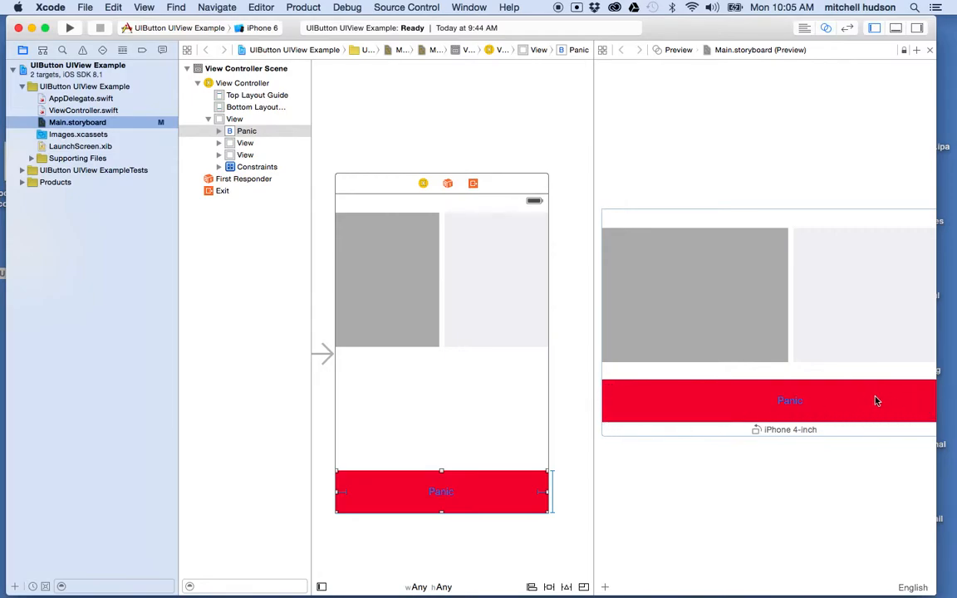
mouse_move(770, 256)
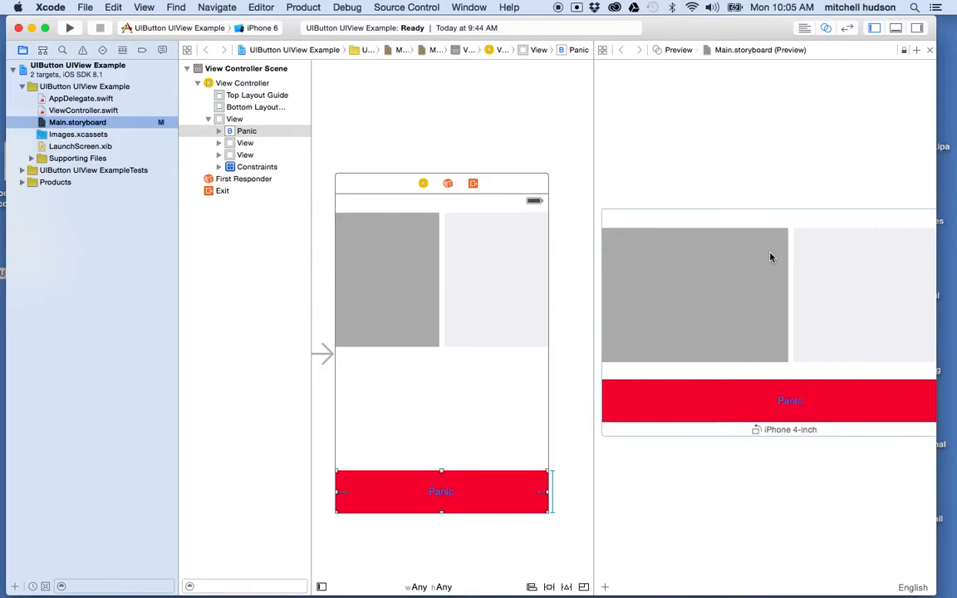
mouse_move(753, 297)
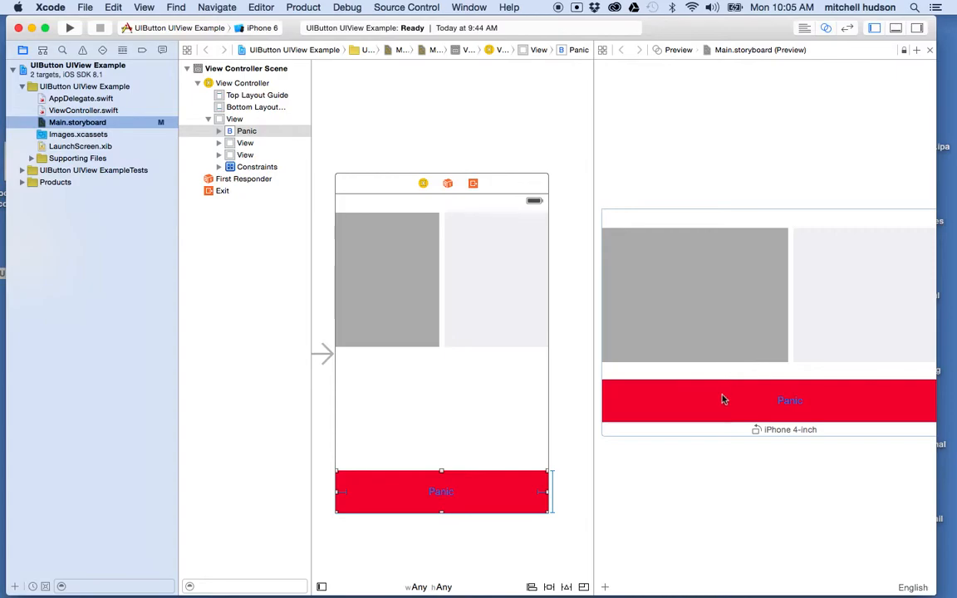
Step: Rotate the preview to portrait and expand the left gray view's Constraints group to select Height
left_click(753, 429)
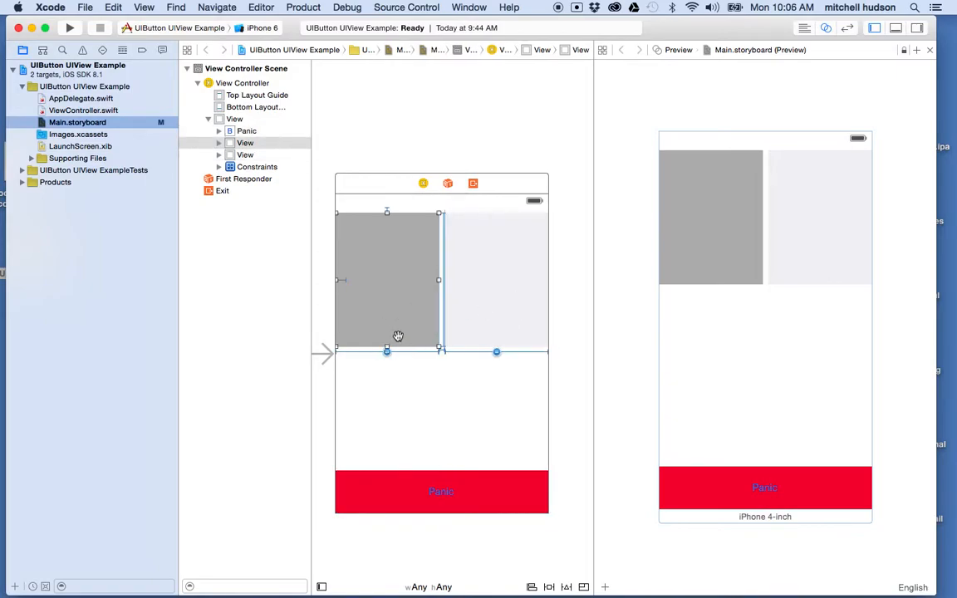
mouse_move(415, 295)
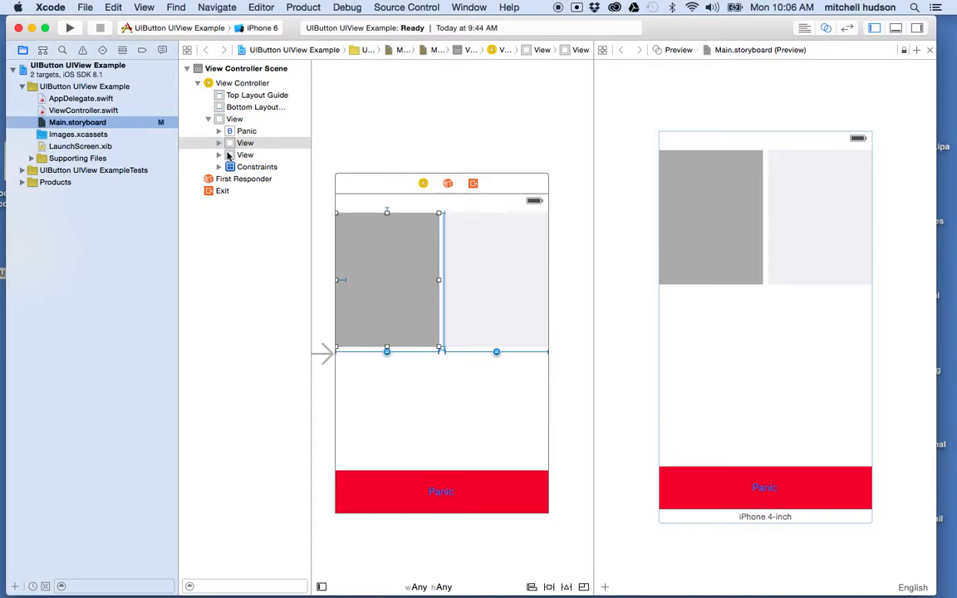
left_click(218, 142)
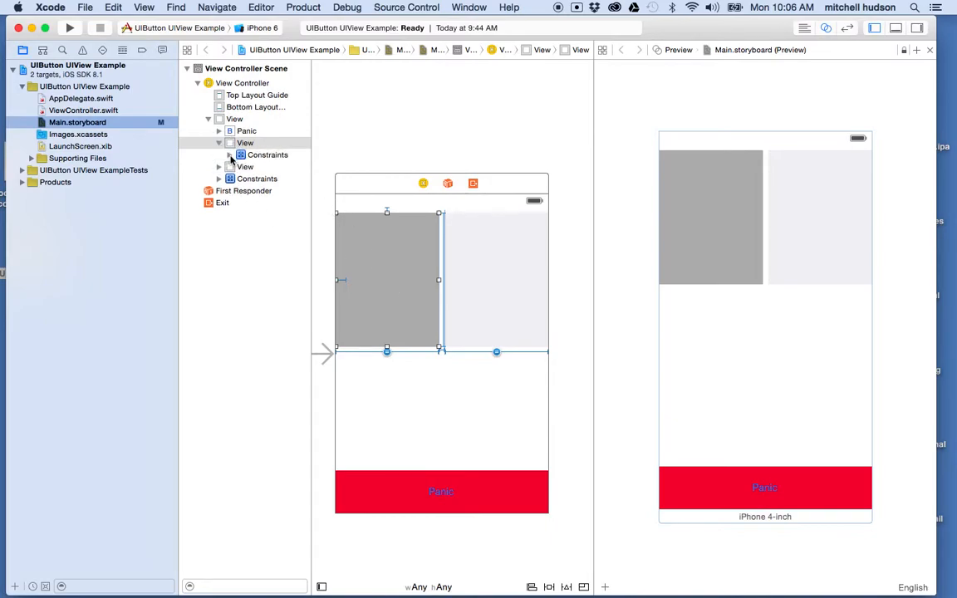
left_click(272, 167)
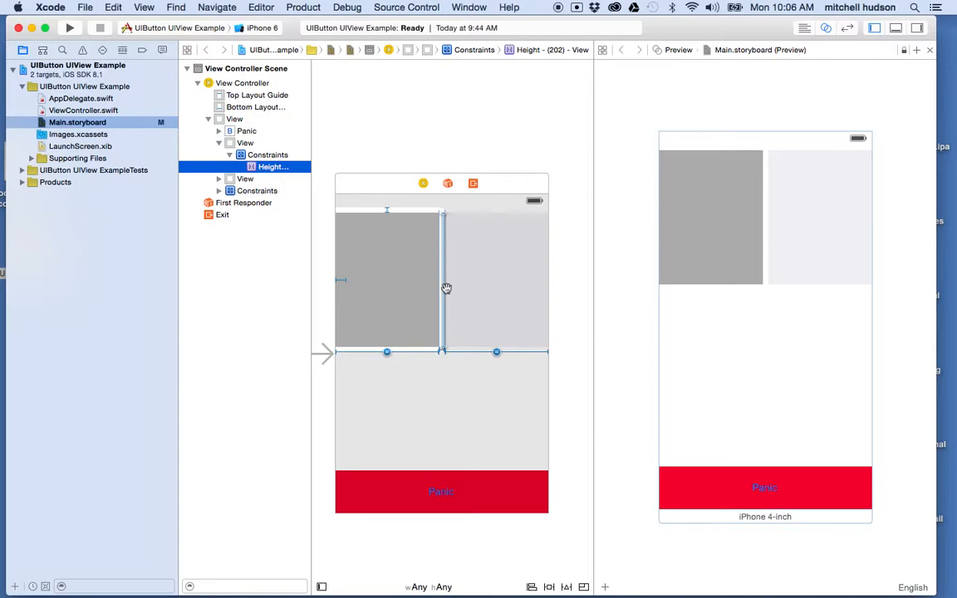
mouse_move(447, 332)
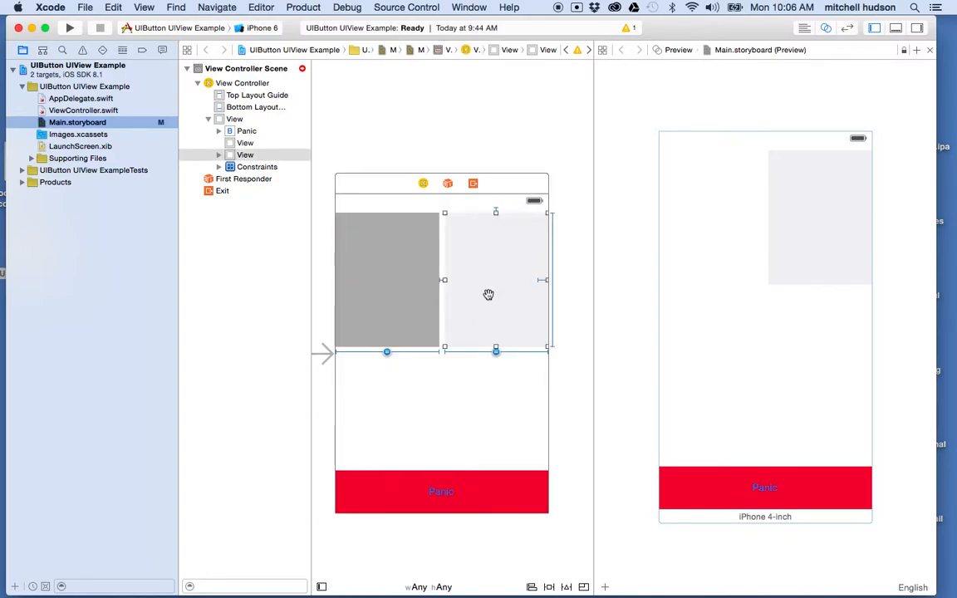
Step: Clear the gray views' constraints through Resolve Auto Layout Issues, then select the dark gray view
left_click(218, 154)
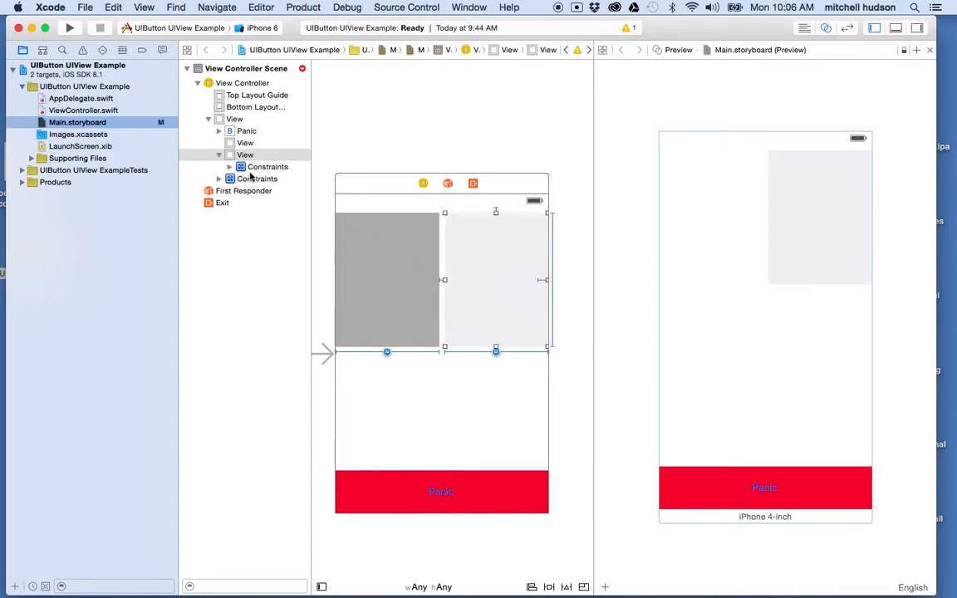
left_click(273, 178)
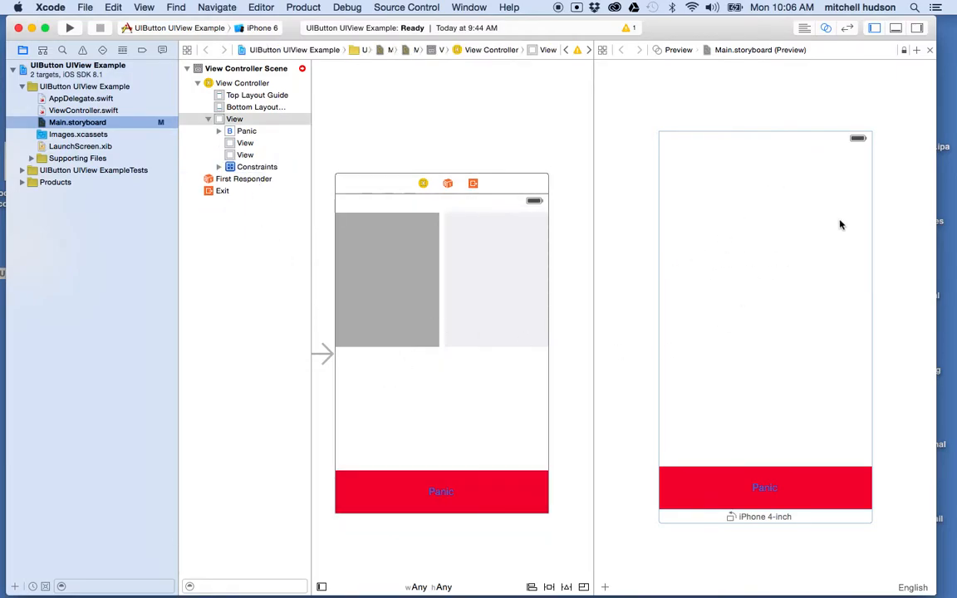
mouse_move(656, 238)
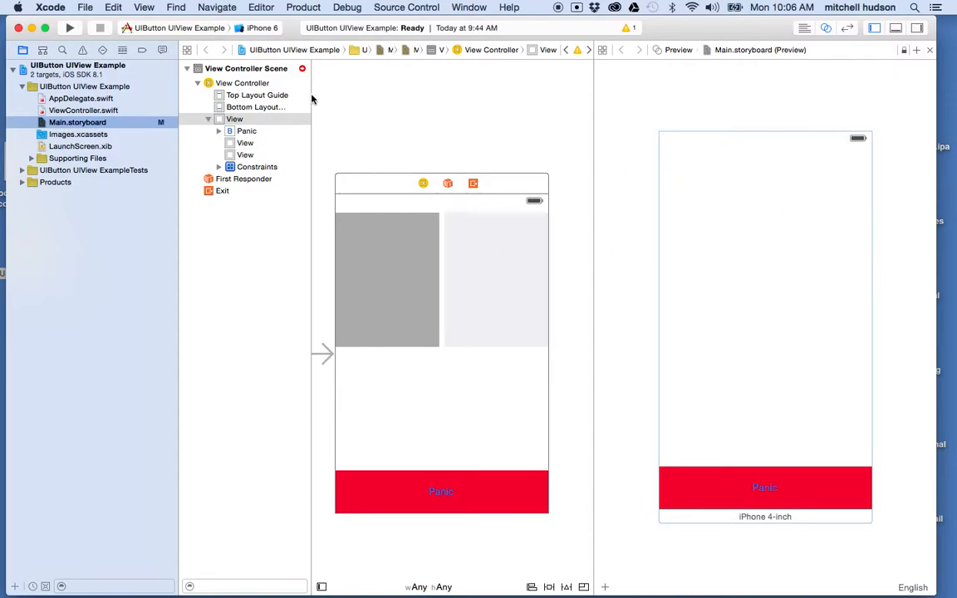
left_click(386, 278)
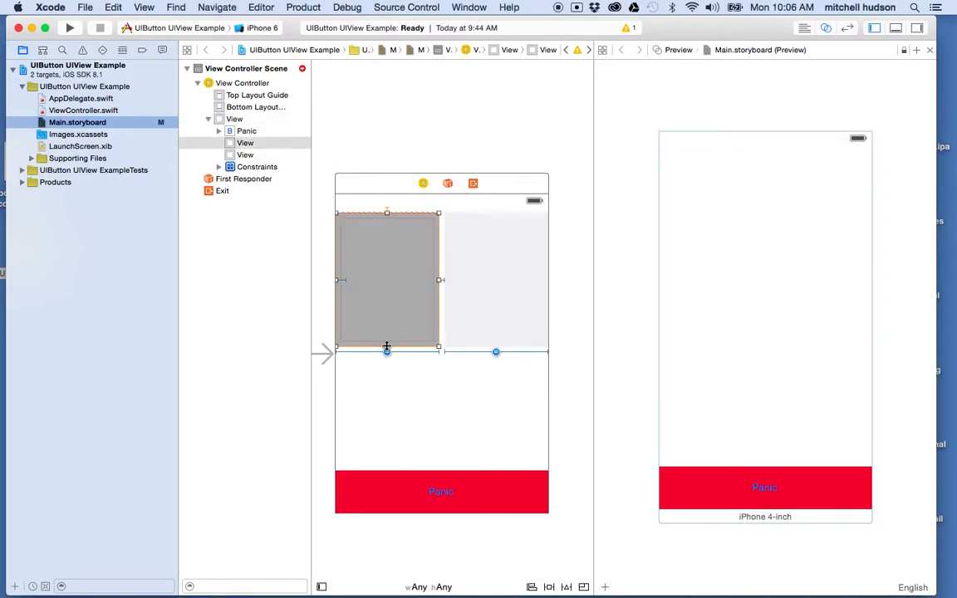
Step: Stretch the dark gray view to the Panic button and add Vertical Spacing from the light view
left_click_drag(386, 351, 383, 459)
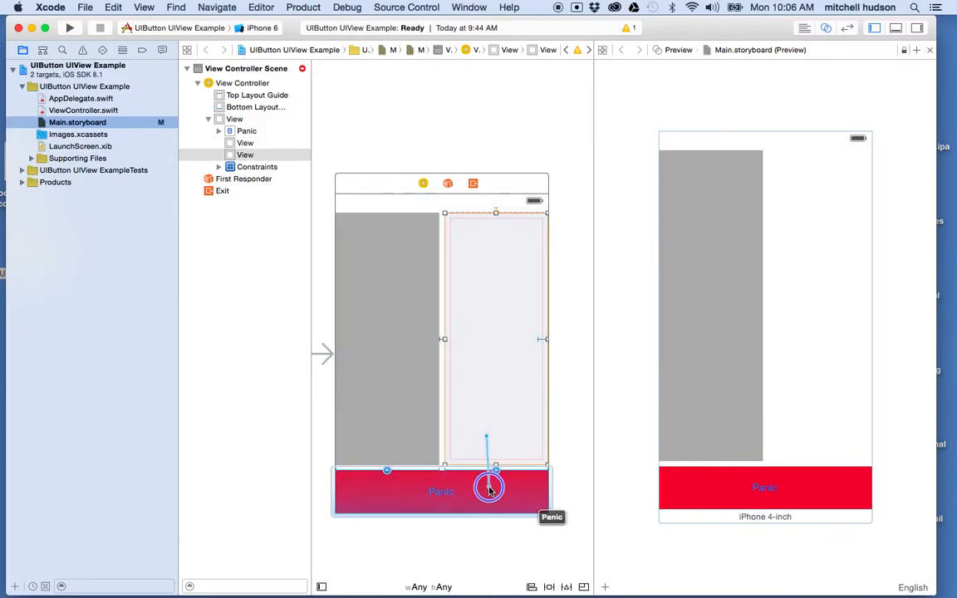
left_click(485, 486)
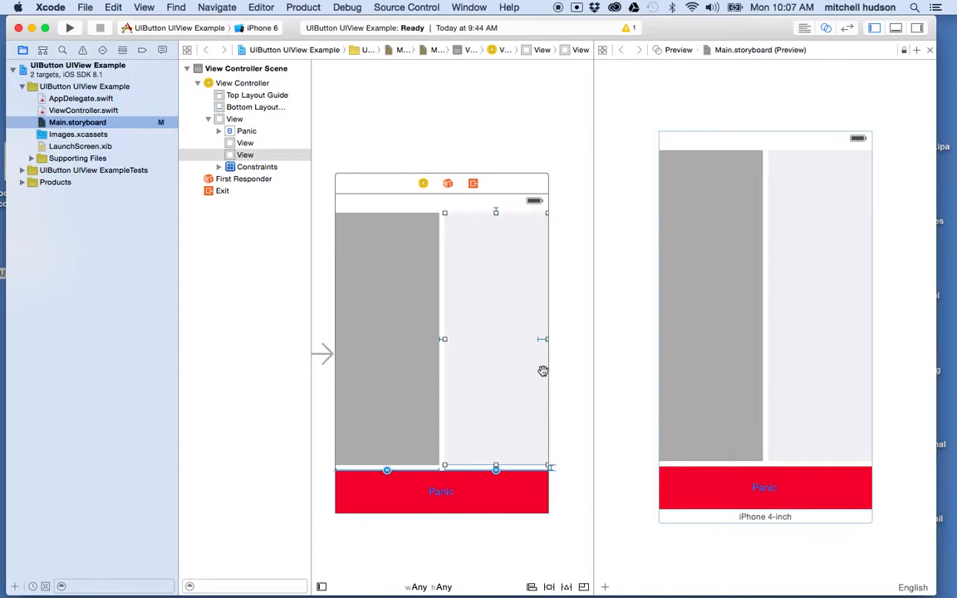
mouse_move(571, 331)
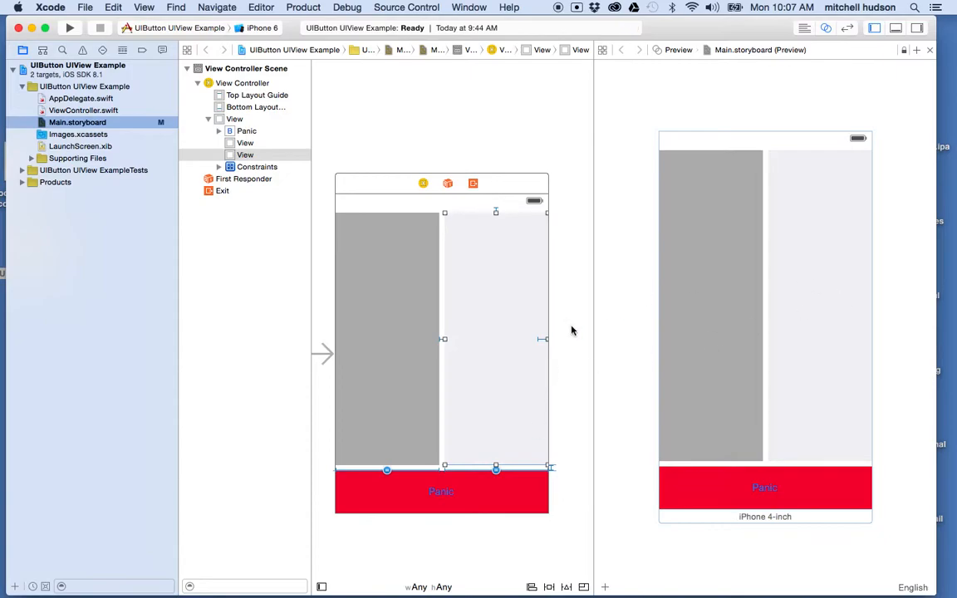
mouse_move(399, 413)
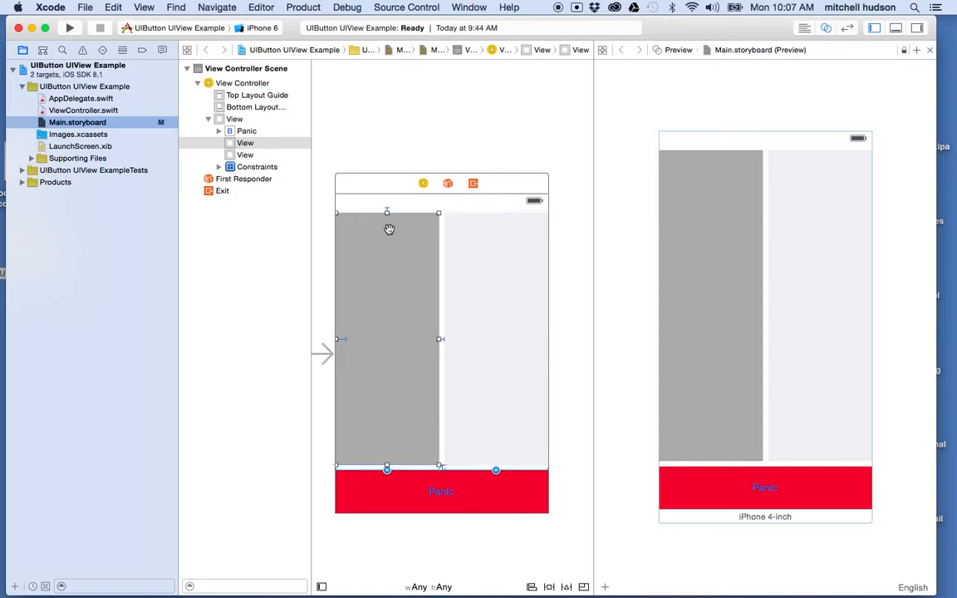
mouse_move(386, 205)
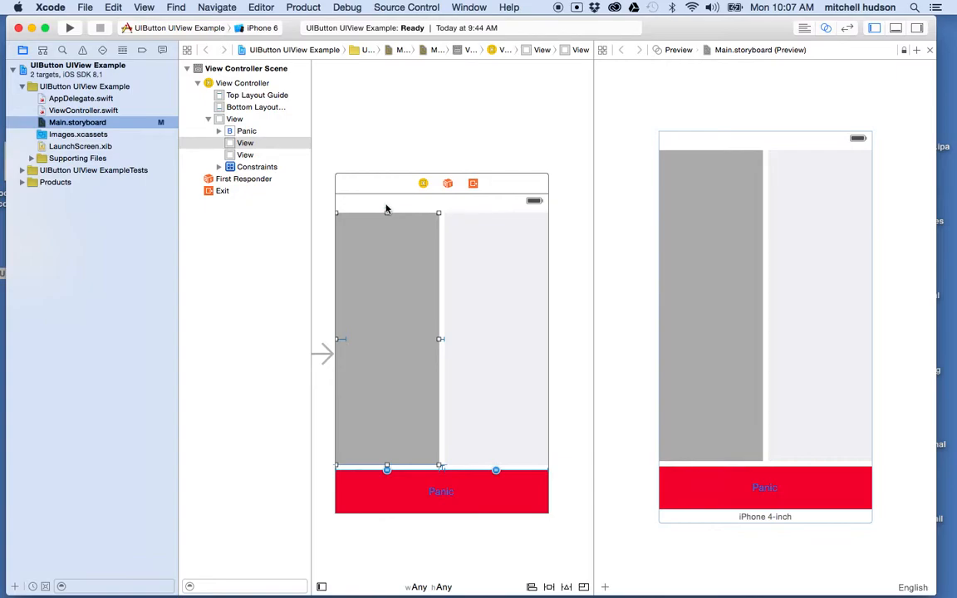
mouse_move(344, 345)
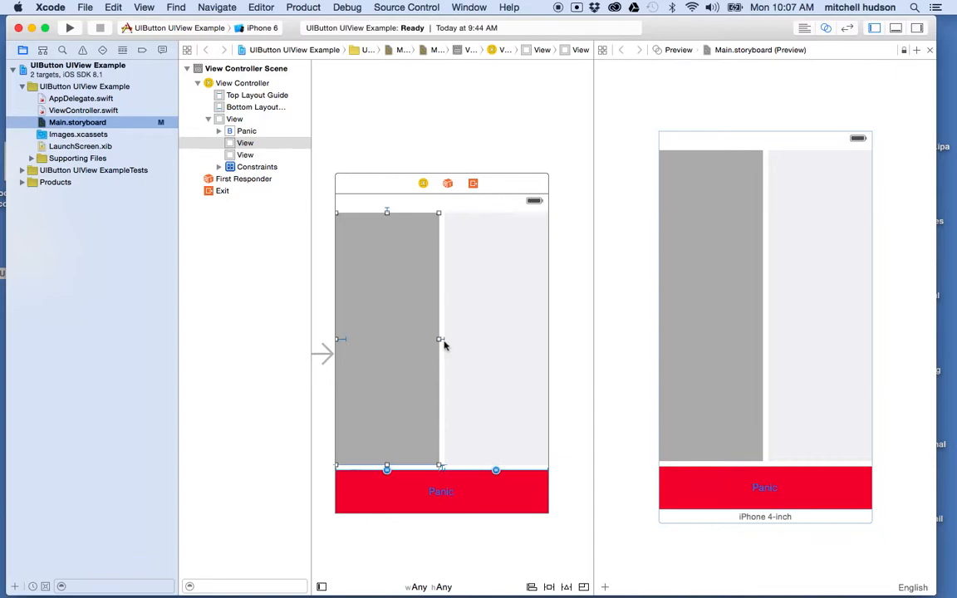
mouse_move(418, 359)
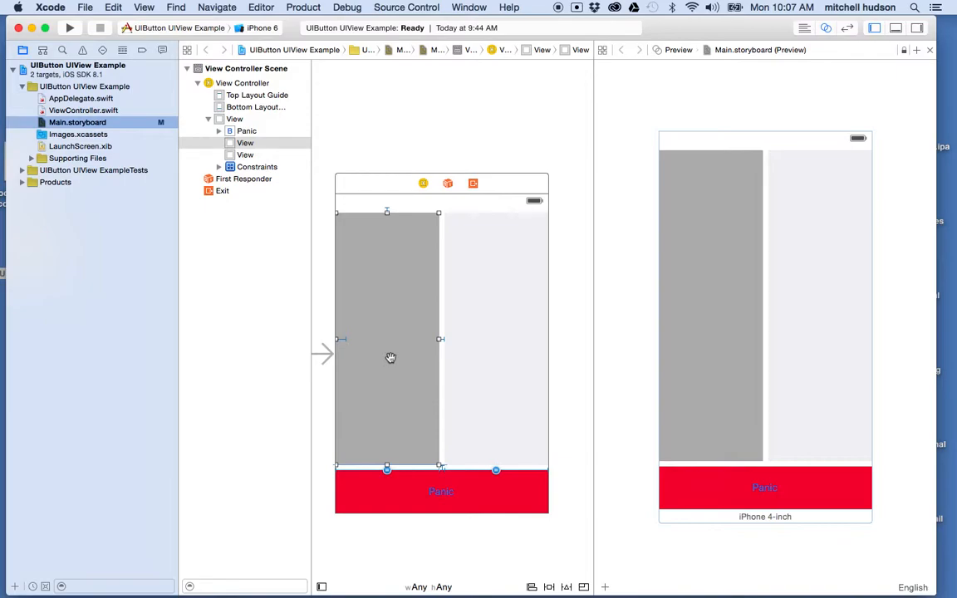
mouse_move(500, 344)
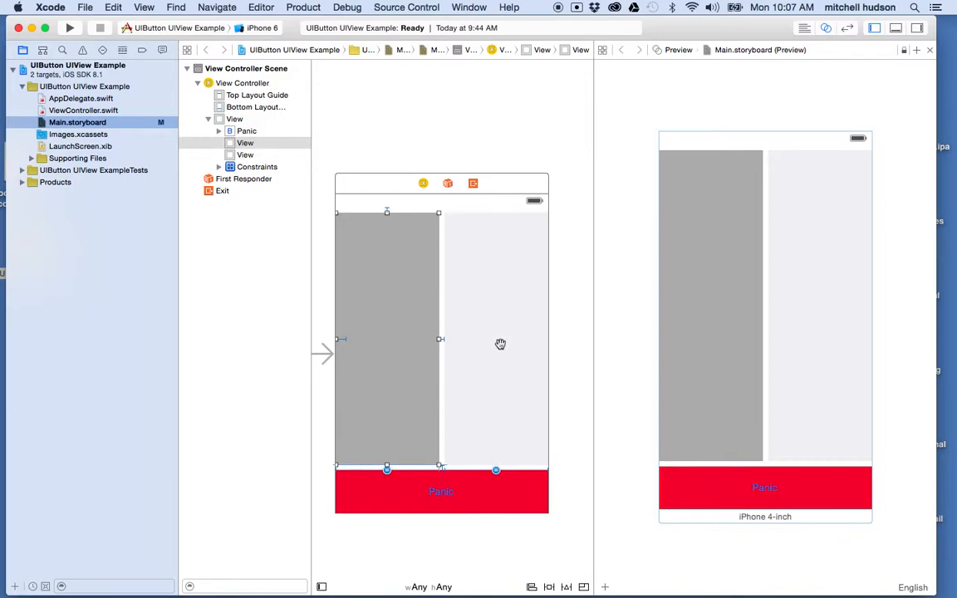
mouse_move(403, 405)
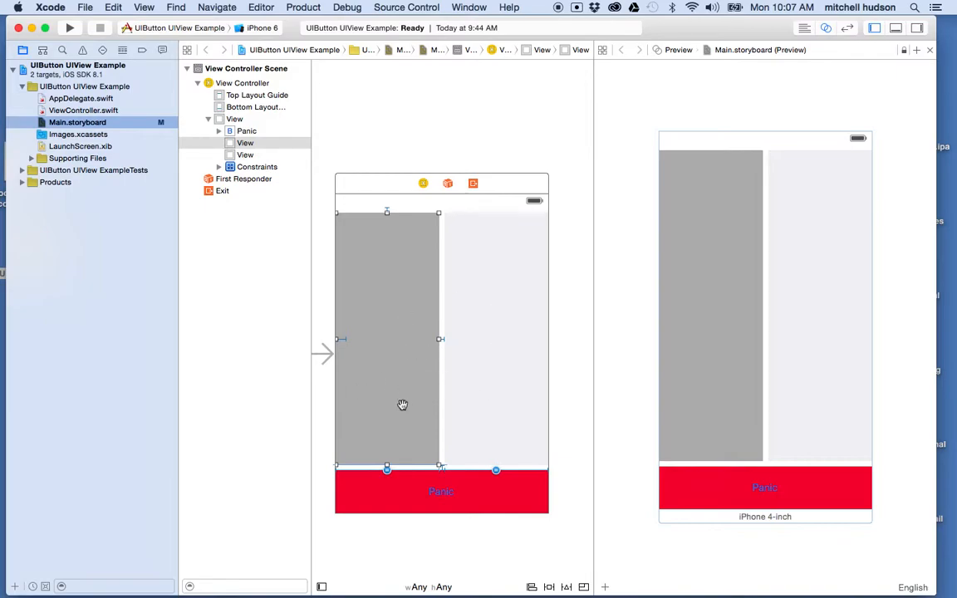
mouse_move(490, 392)
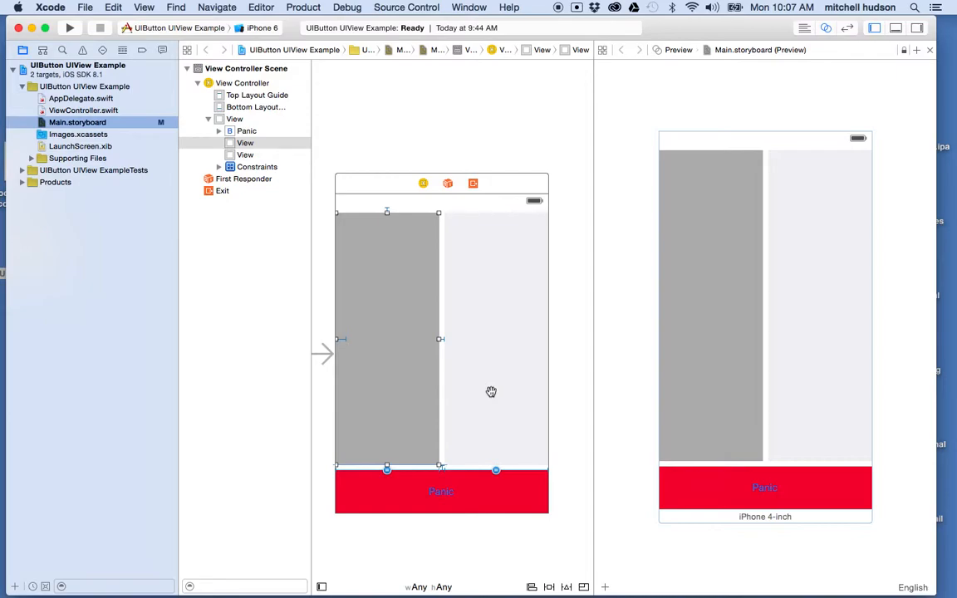
mouse_move(390, 319)
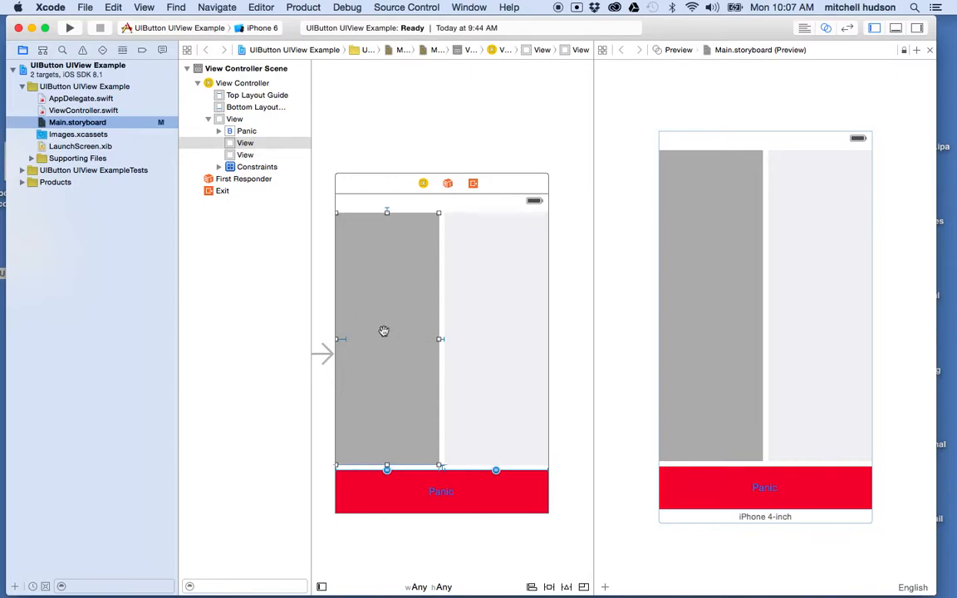
mouse_move(713, 249)
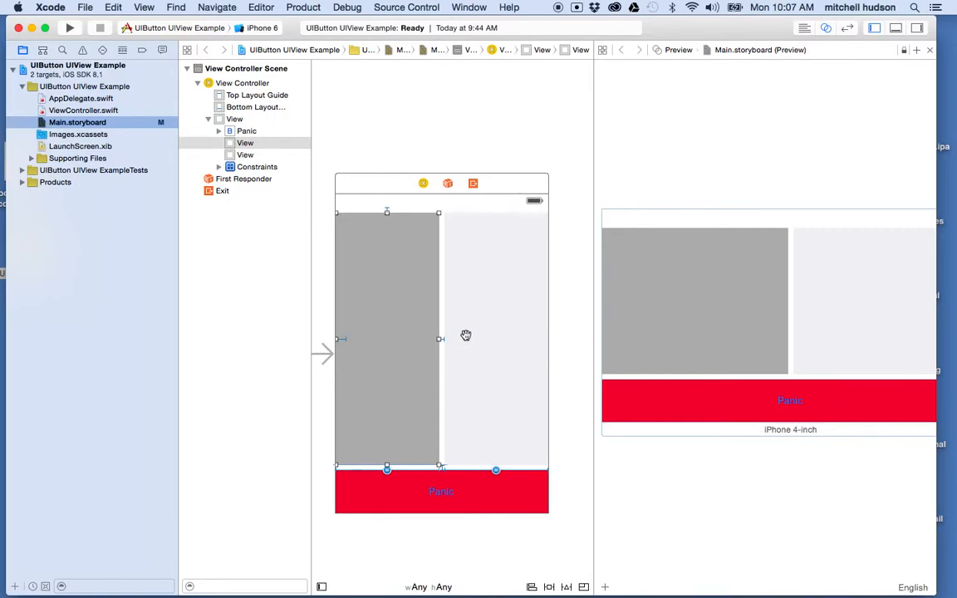
mouse_move(466, 316)
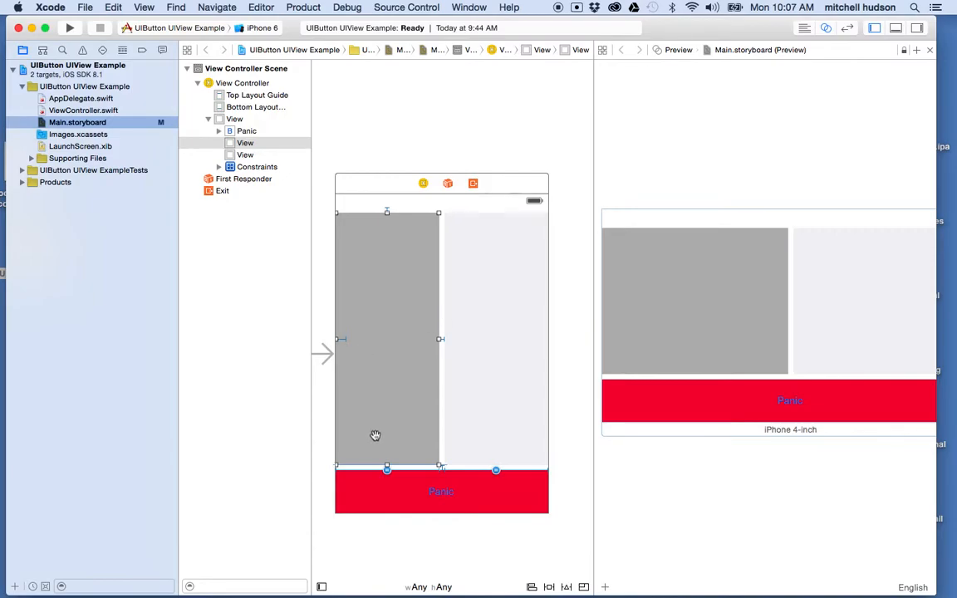
mouse_move(351, 451)
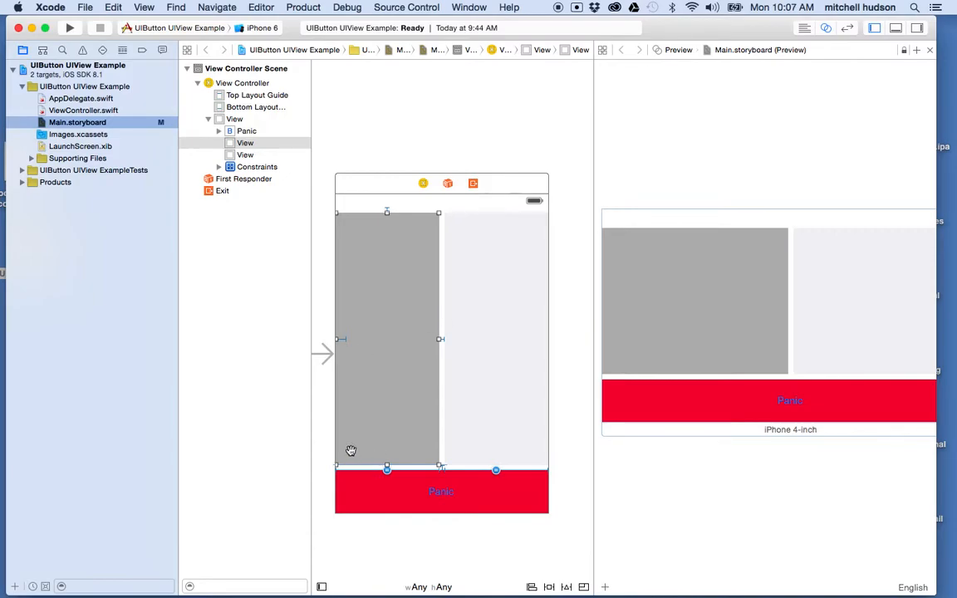
mouse_move(452, 449)
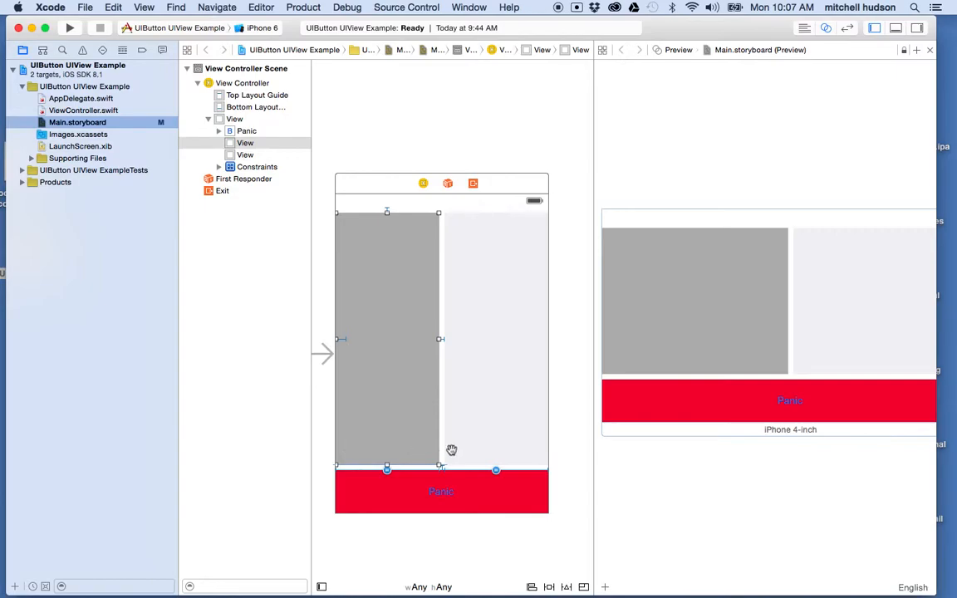
mouse_move(454, 437)
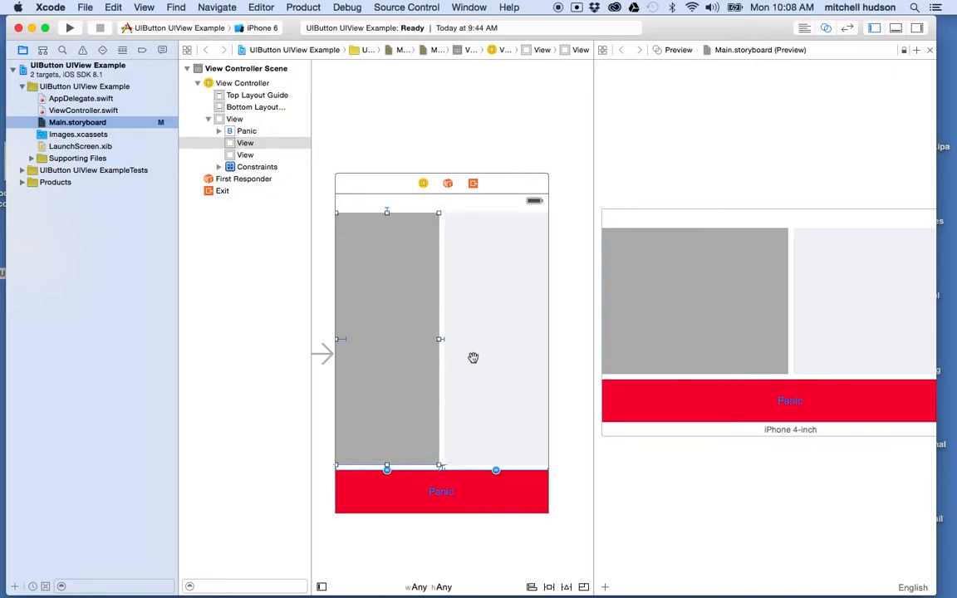
mouse_move(379, 453)
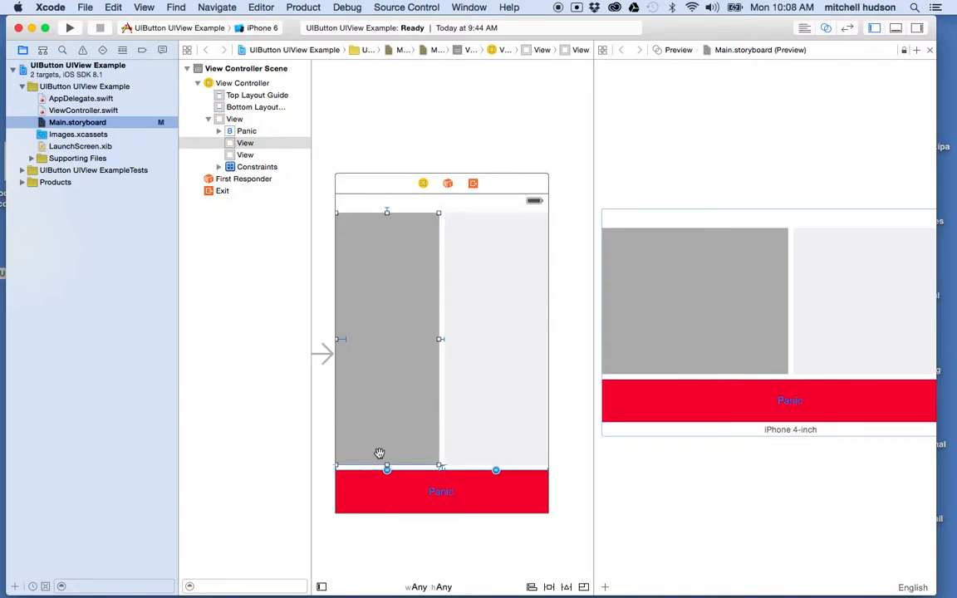
mouse_move(398, 457)
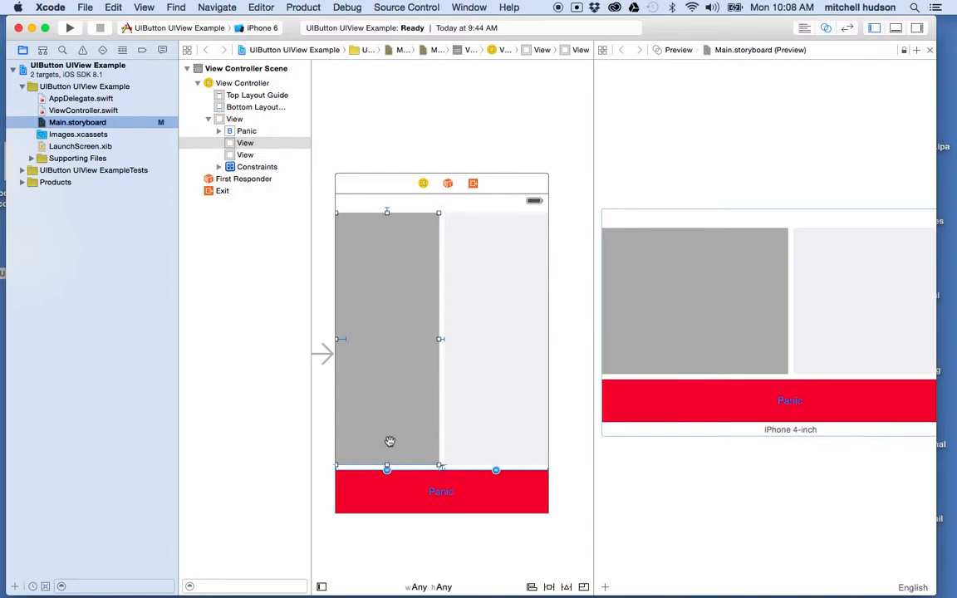
mouse_move(421, 424)
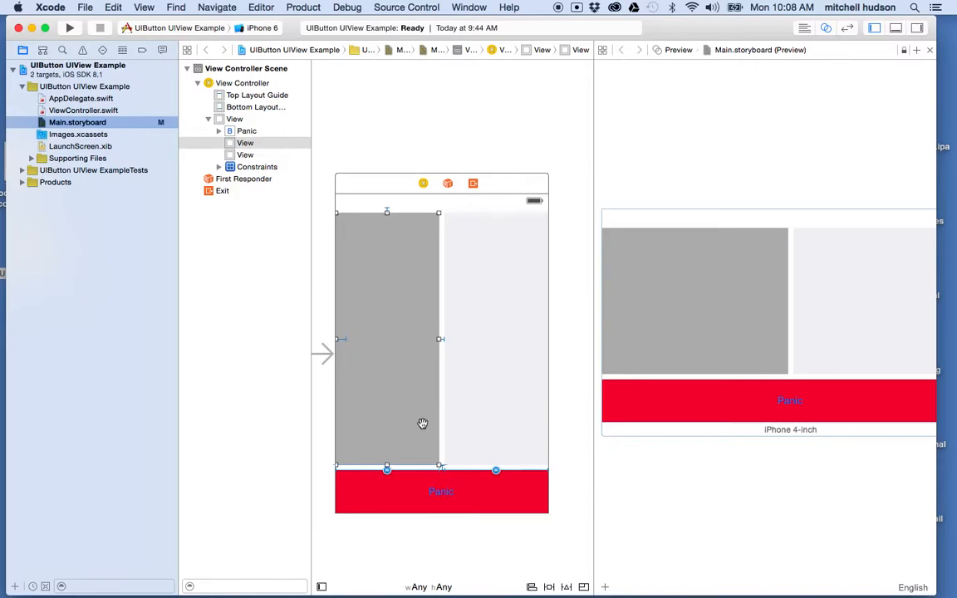
mouse_move(448, 372)
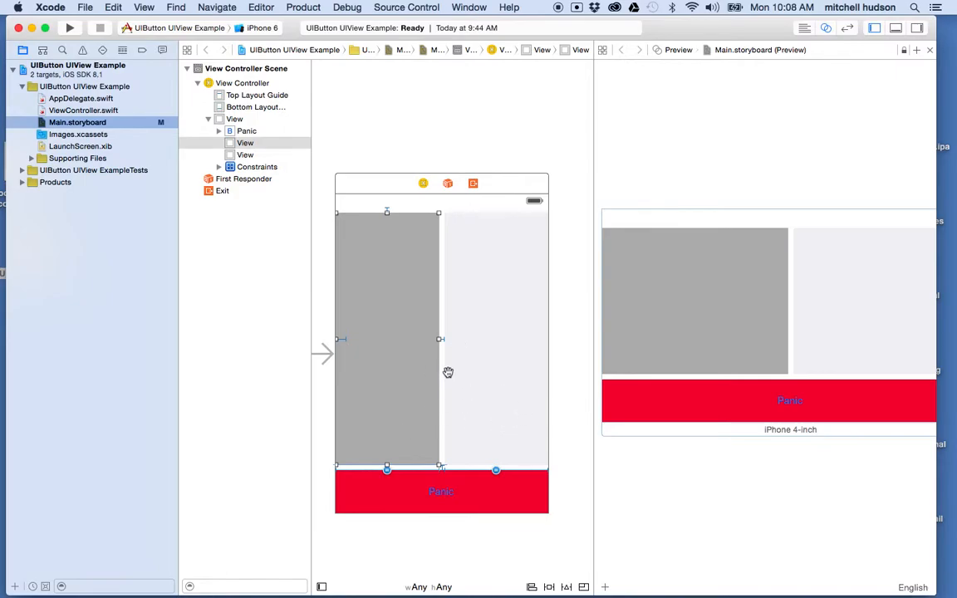
mouse_move(429, 345)
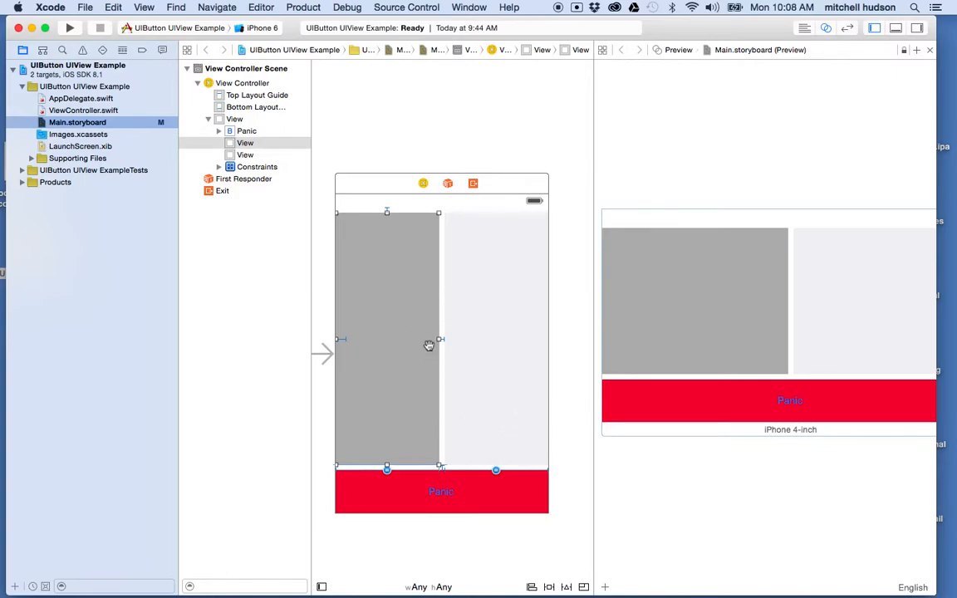
mouse_move(338, 446)
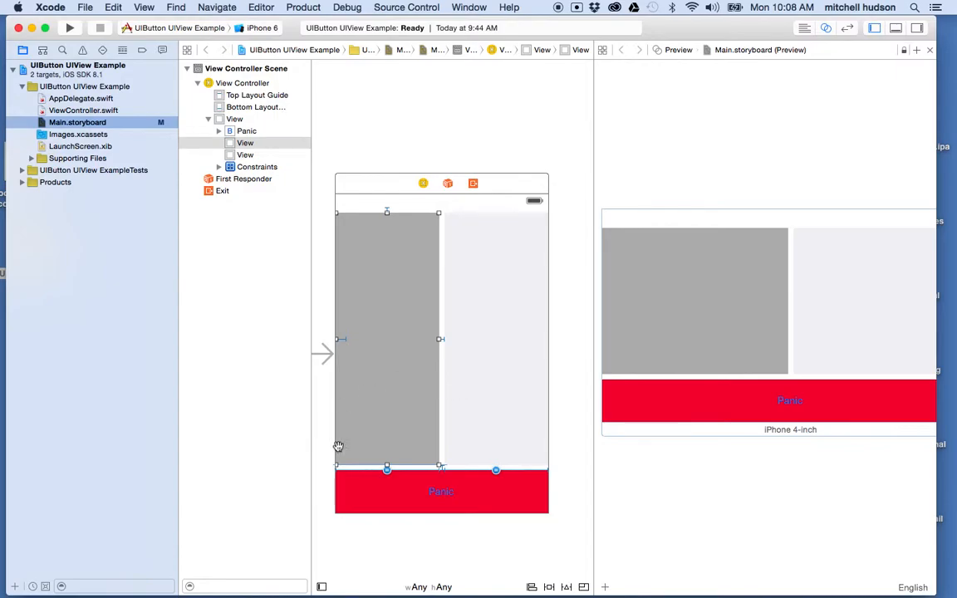
mouse_move(378, 443)
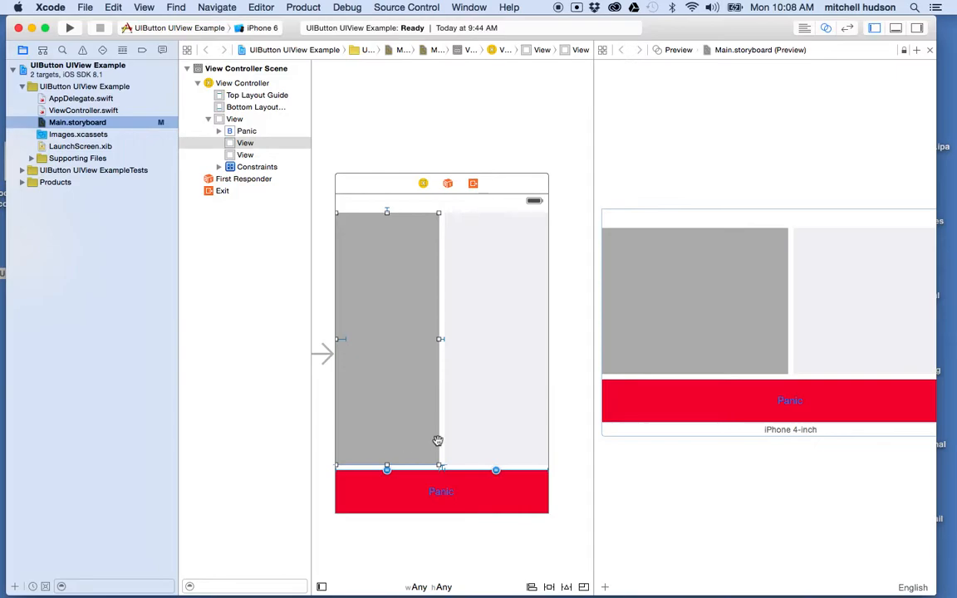
mouse_move(592, 571)
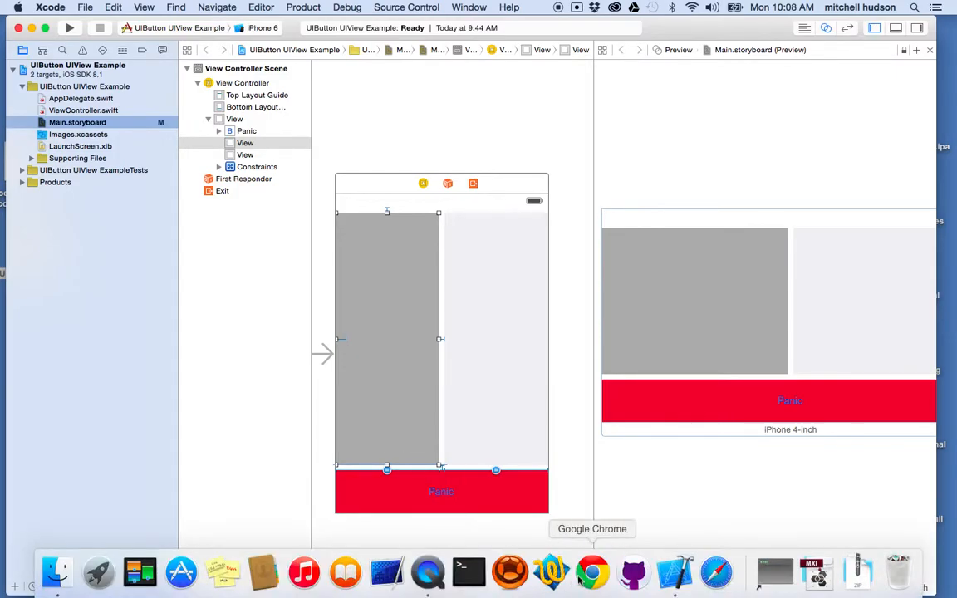